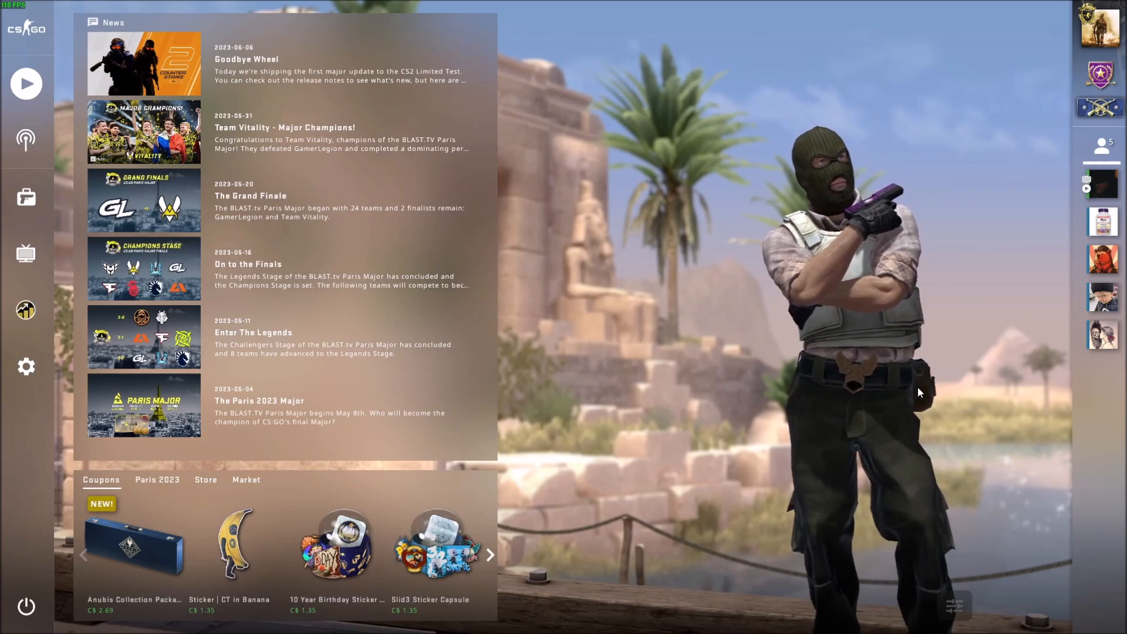
Bring up the developer console and enter 'quit' without submitting it.
key("`")
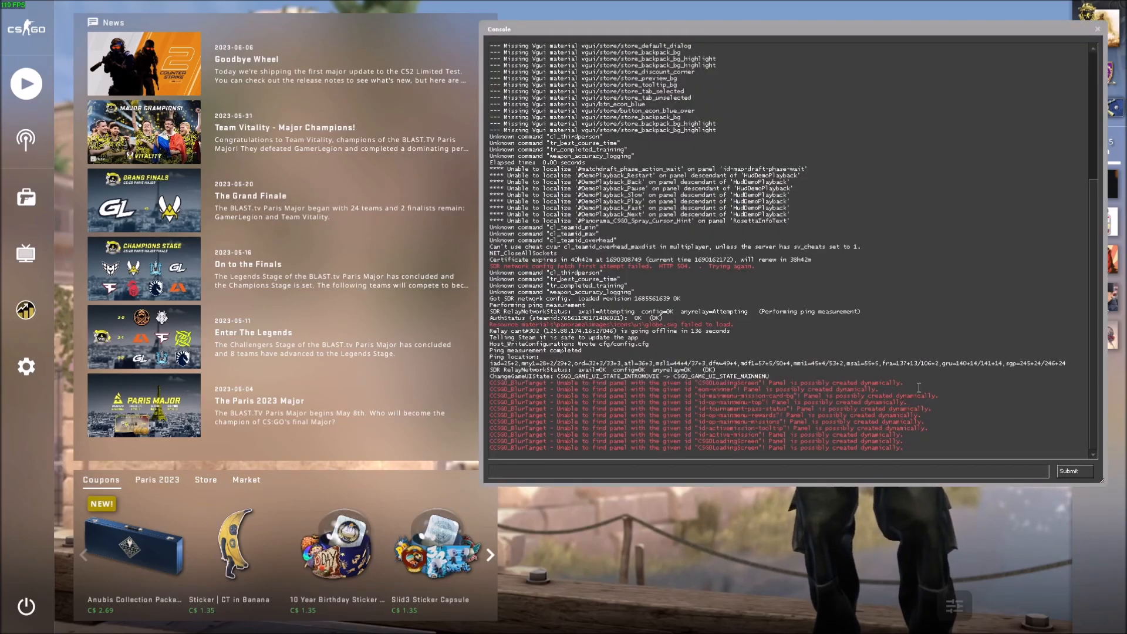
type("quit")
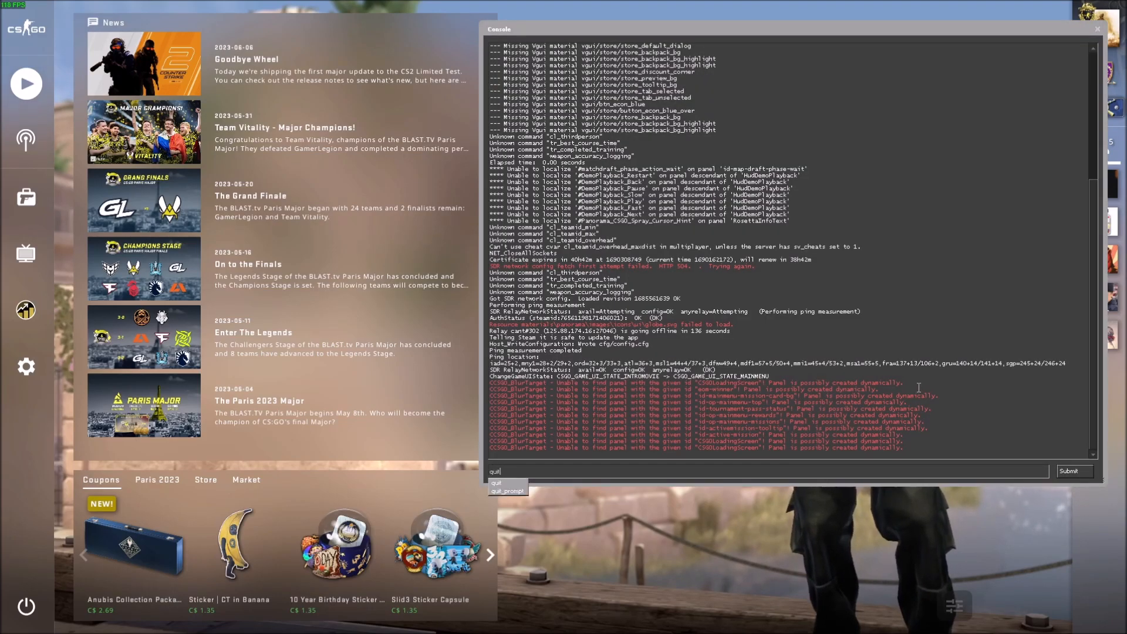